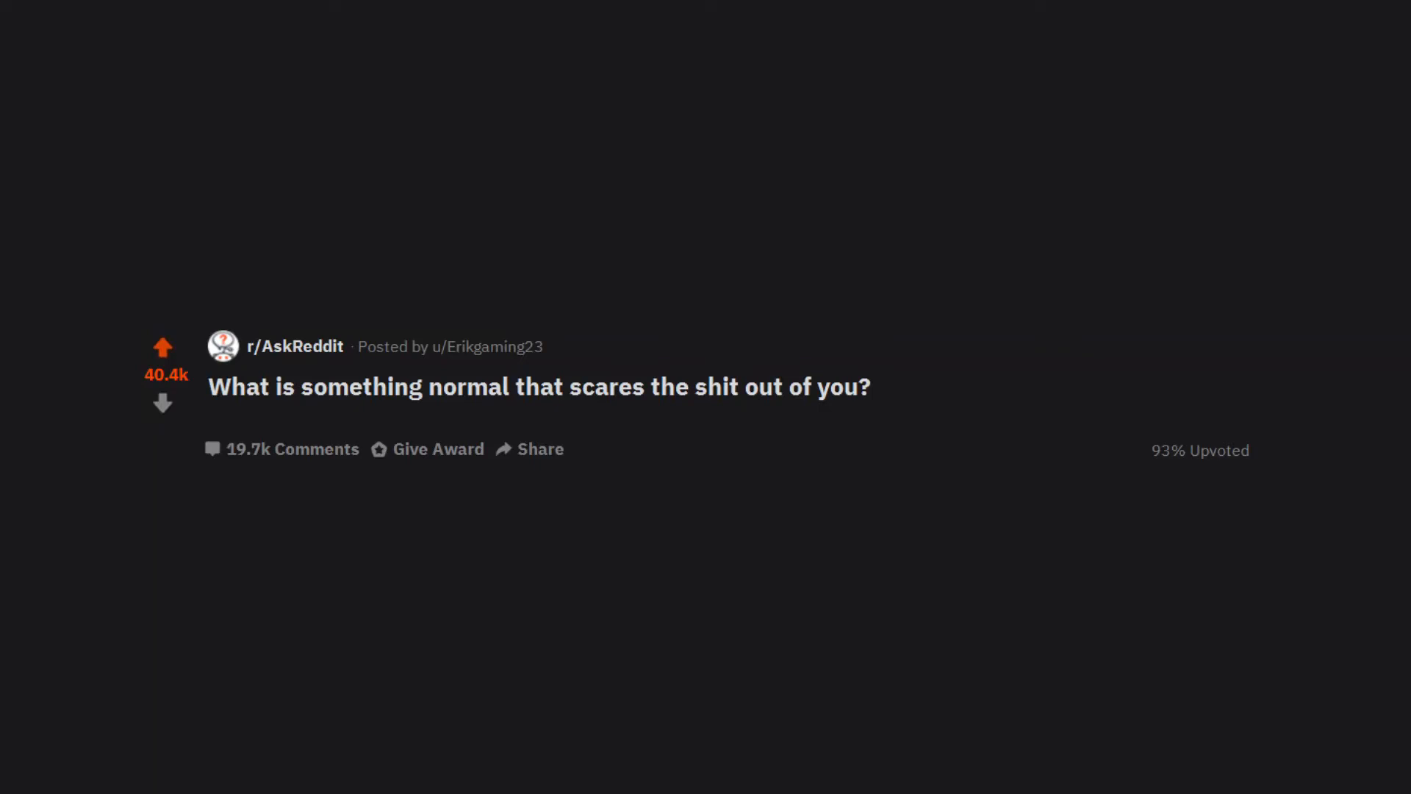
scroll("down", 3)
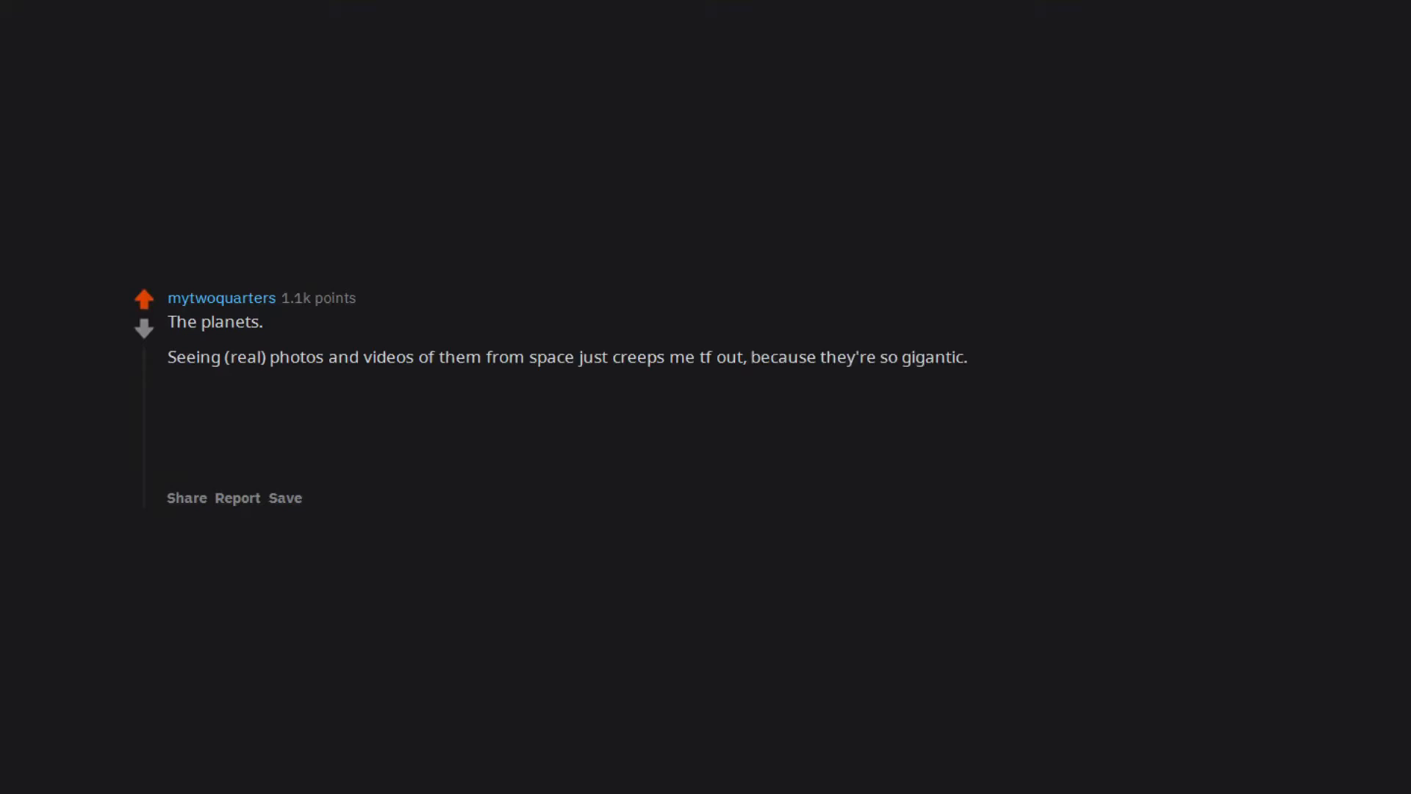
type("Big things scare me sometimes (")
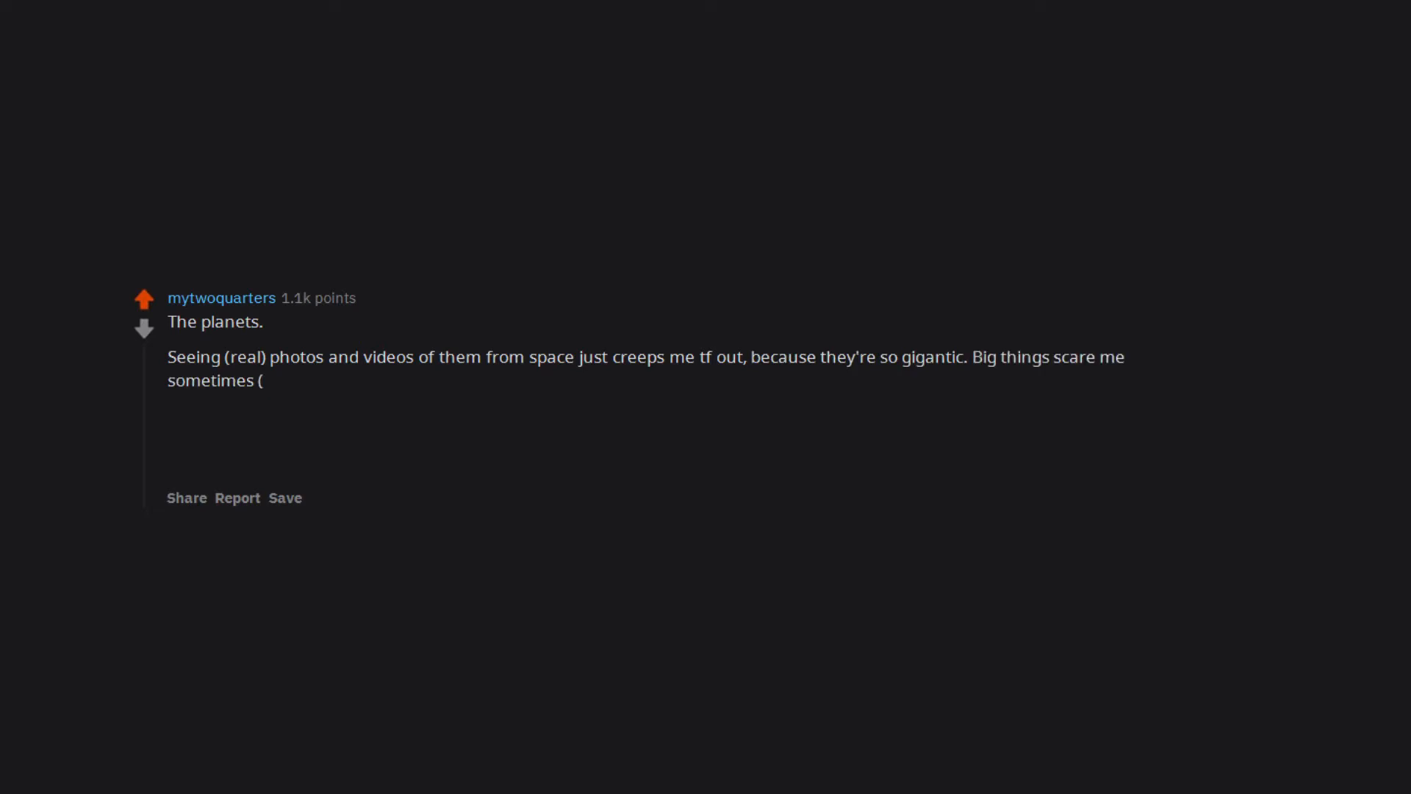
type("depending on what they are ofc), and the planets are the biggest things around lol.")
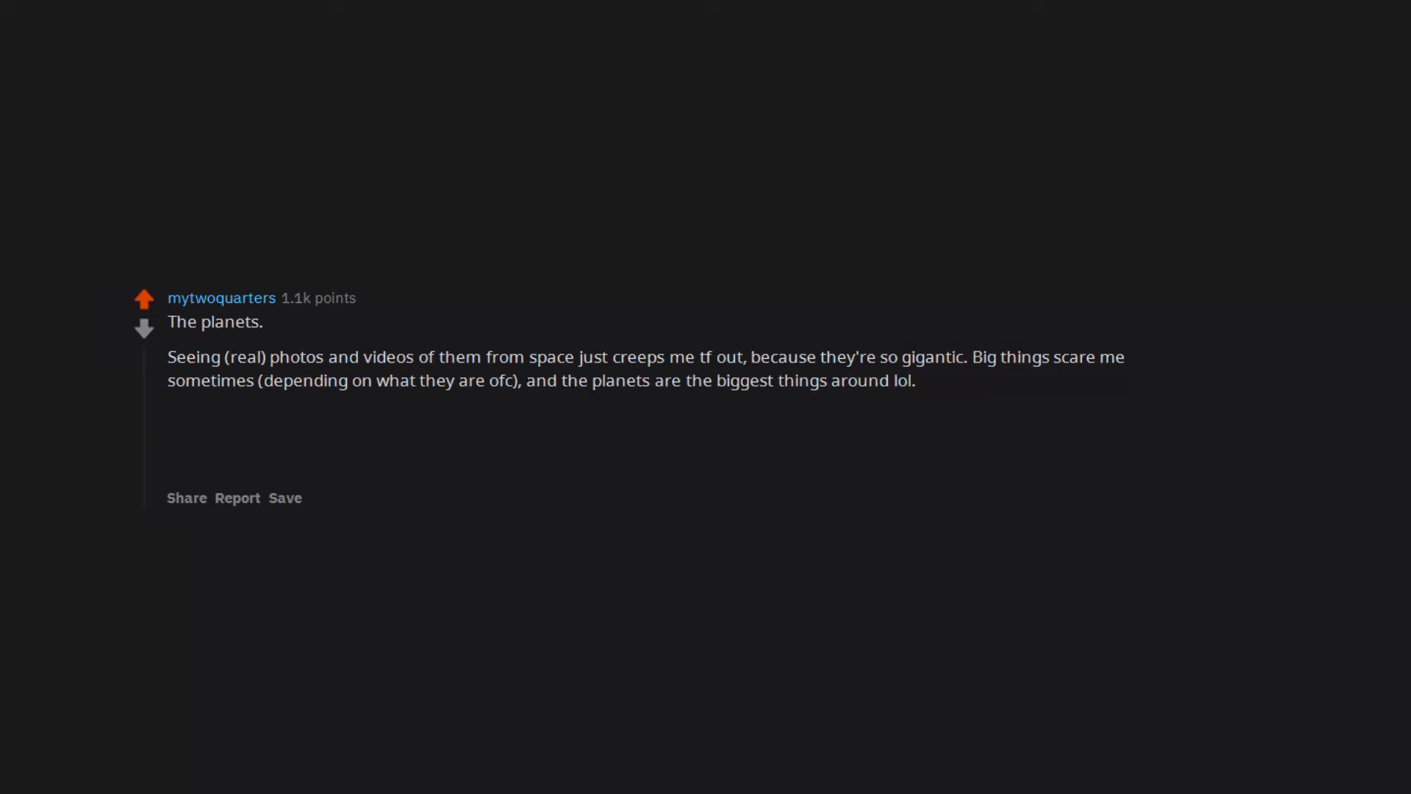
type("I would piss myself seeing them in person")
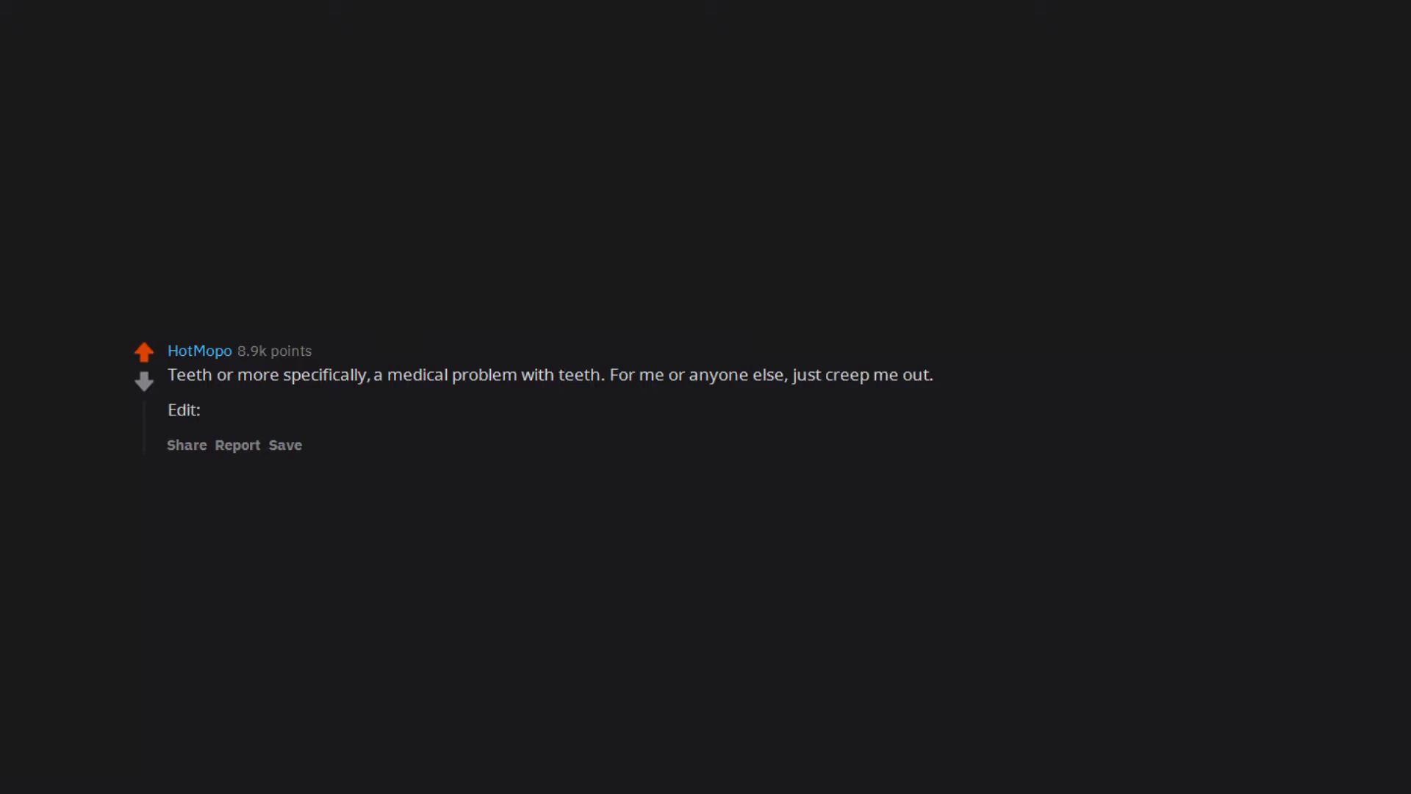
type("this was a bad idea, now everyone is telling me their terrible teeth story,")
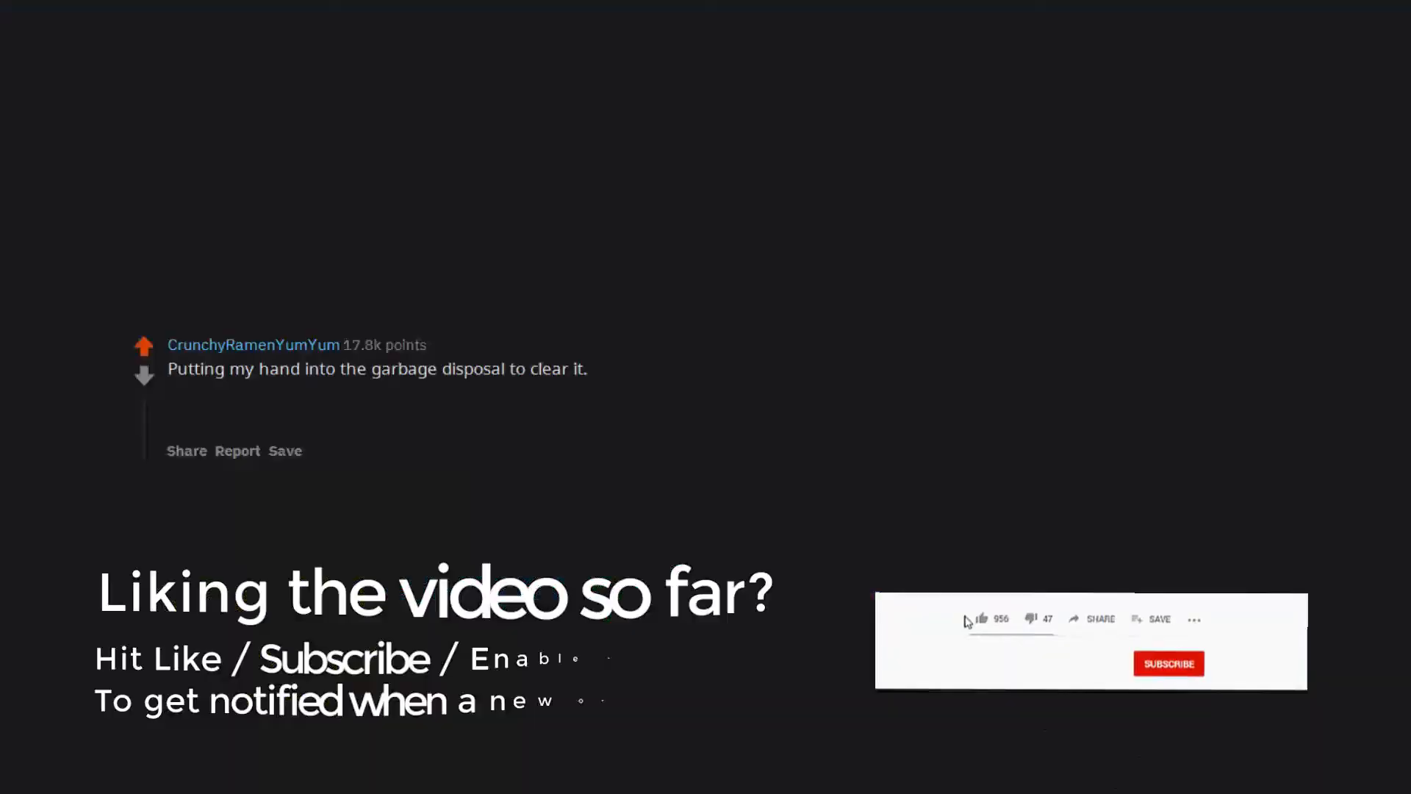
left_click(983, 601)
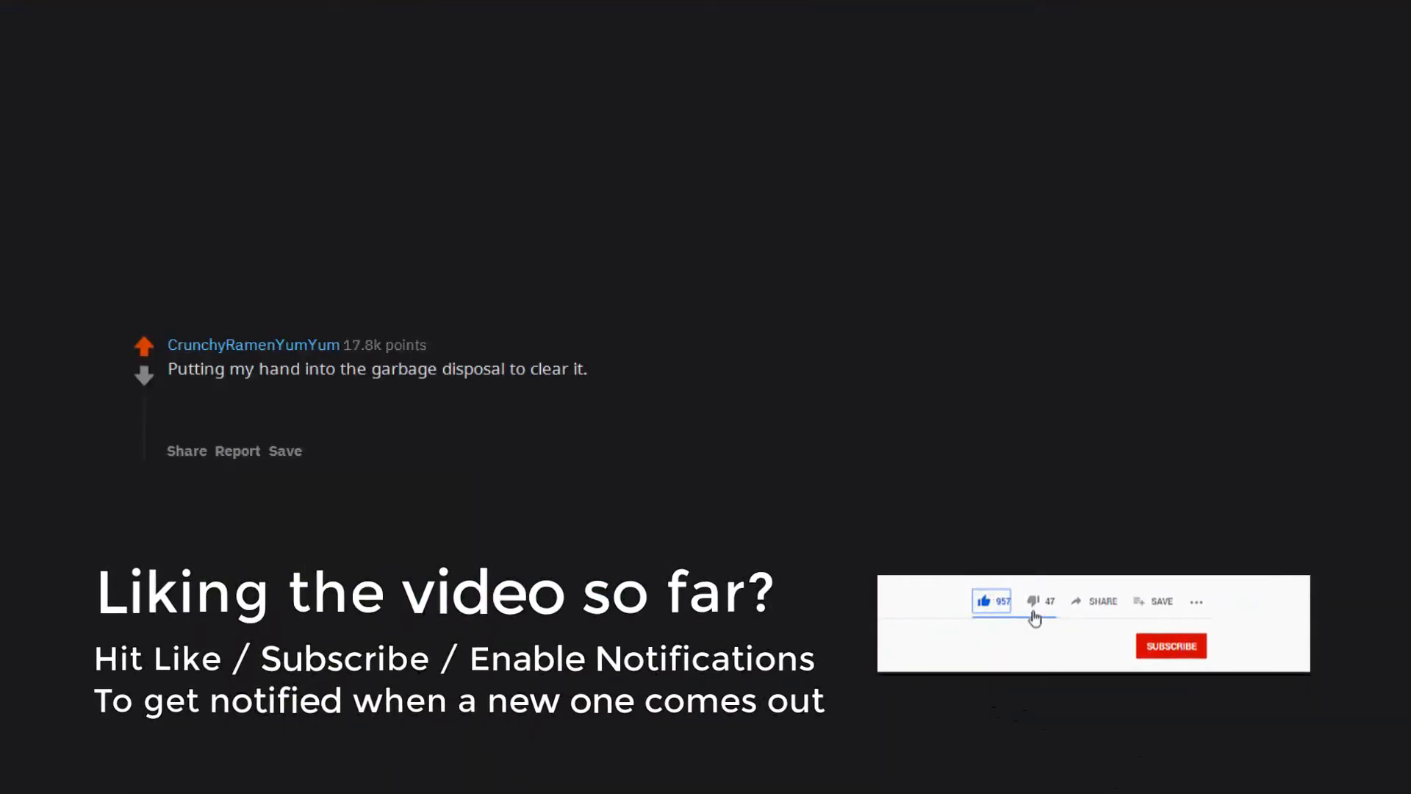
left_click(1197, 660)
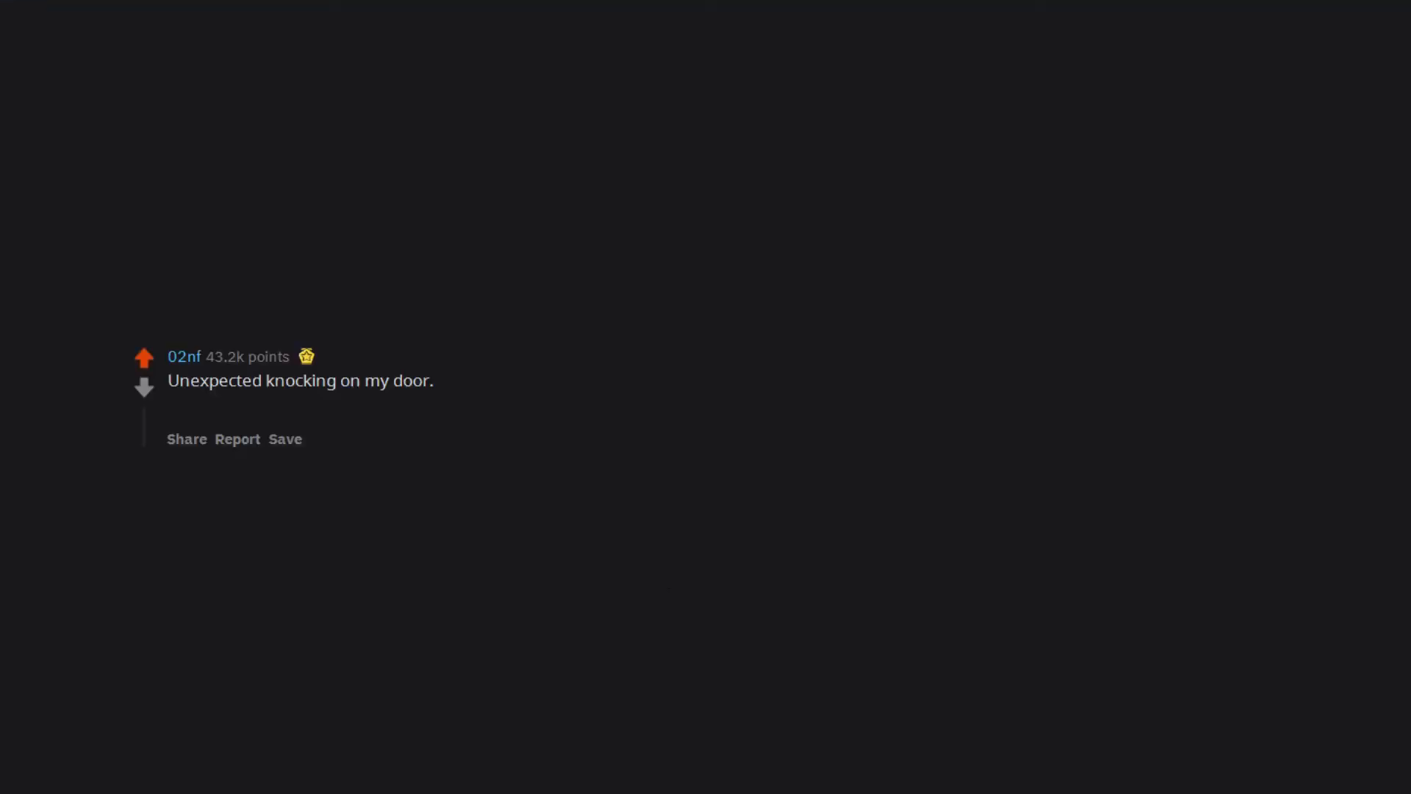
type("I have nothing to hide,")
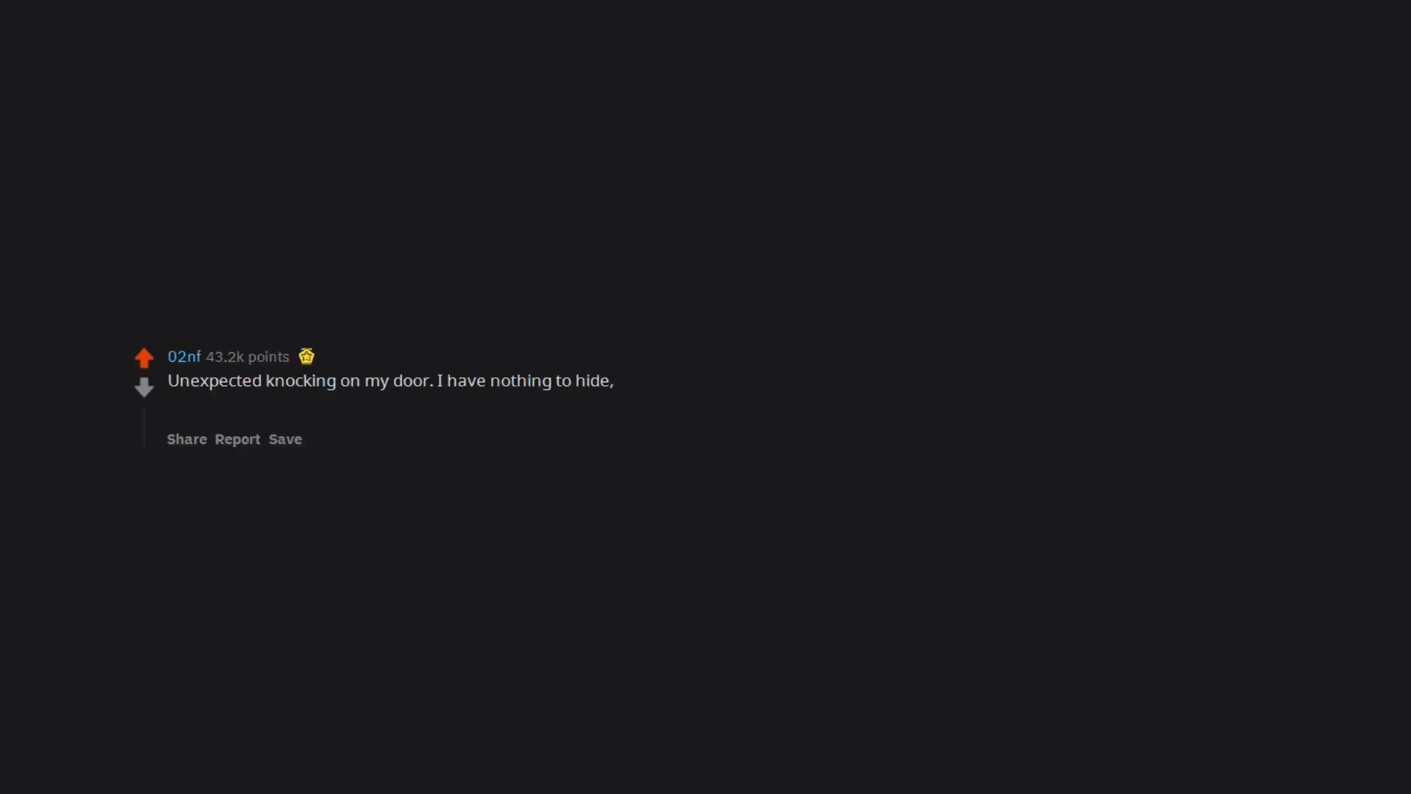